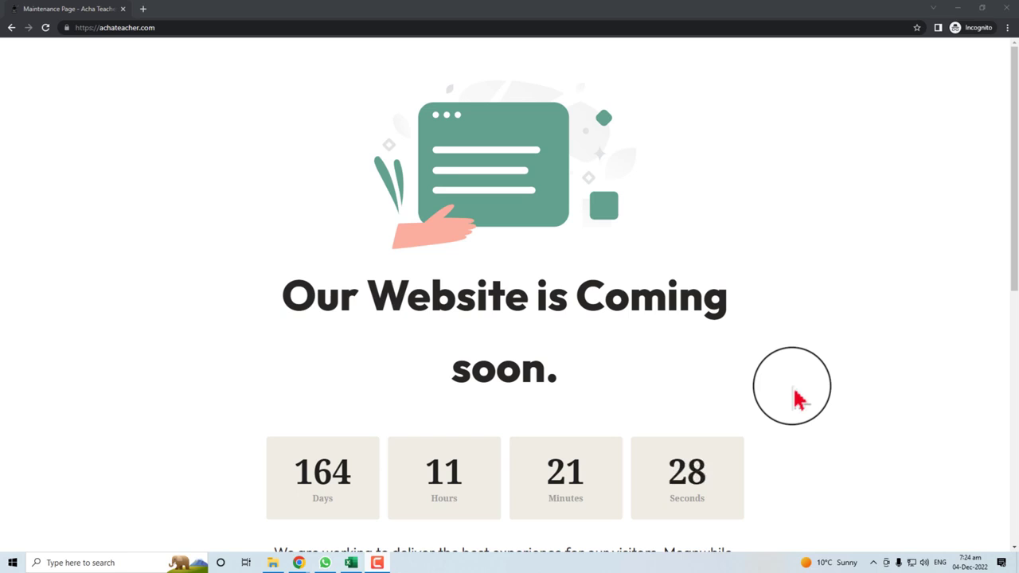
pyautogui.moveTo(812, 392)
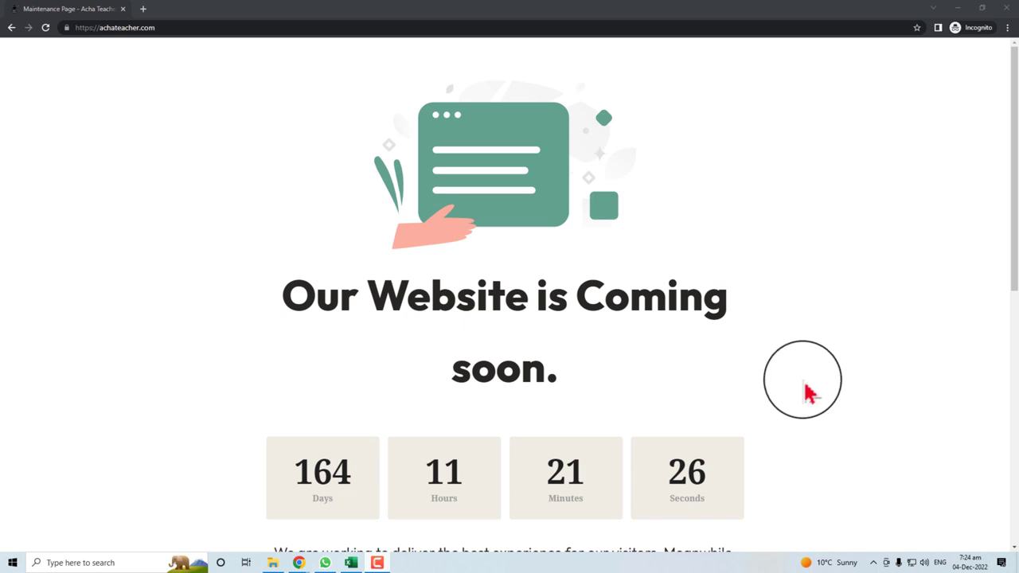
pyautogui.moveTo(634, 382)
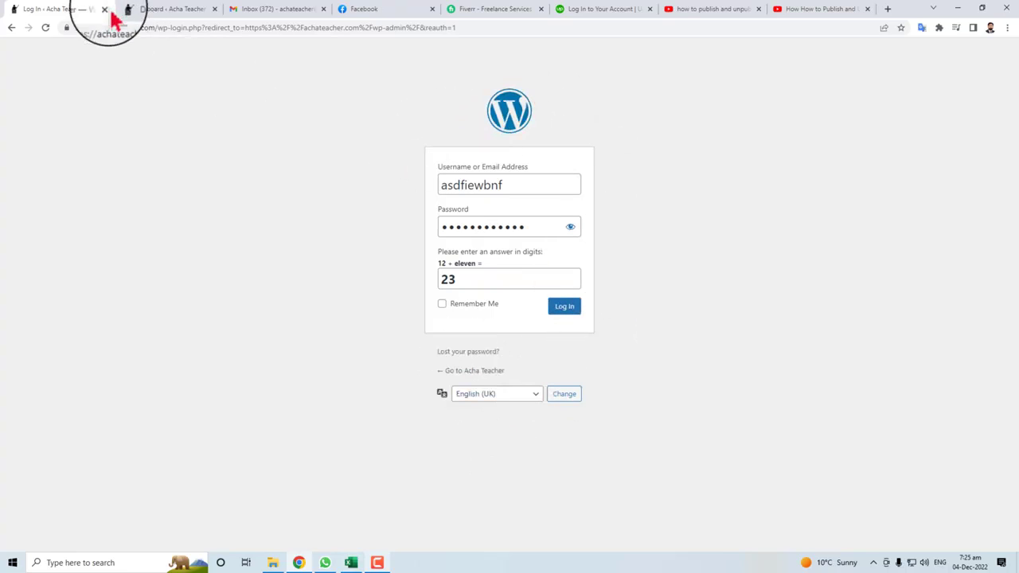
# Log in to the dashboard and scroll through the installed plugins list
pyautogui.click(563, 306)
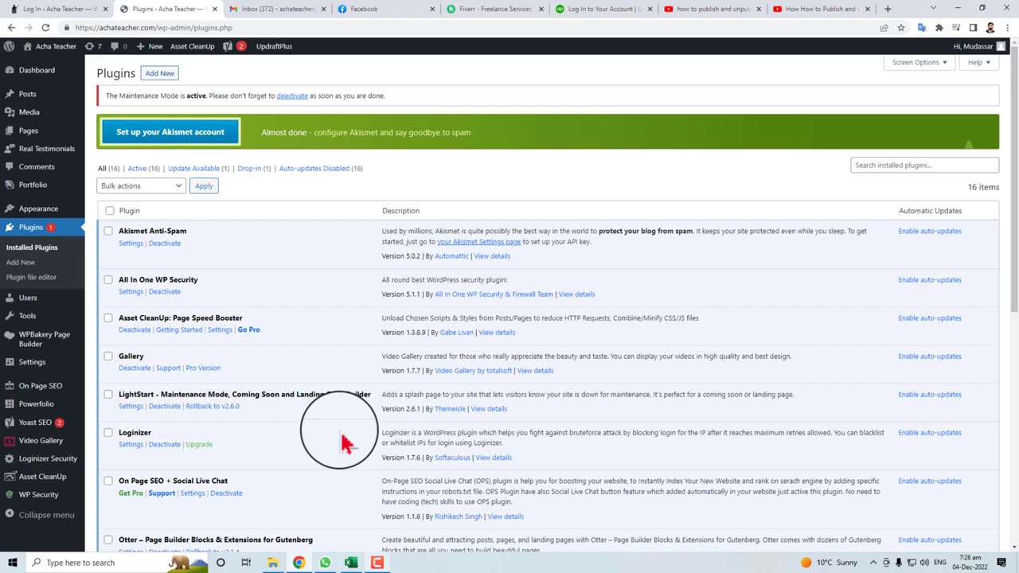
pyautogui.scroll(-3)
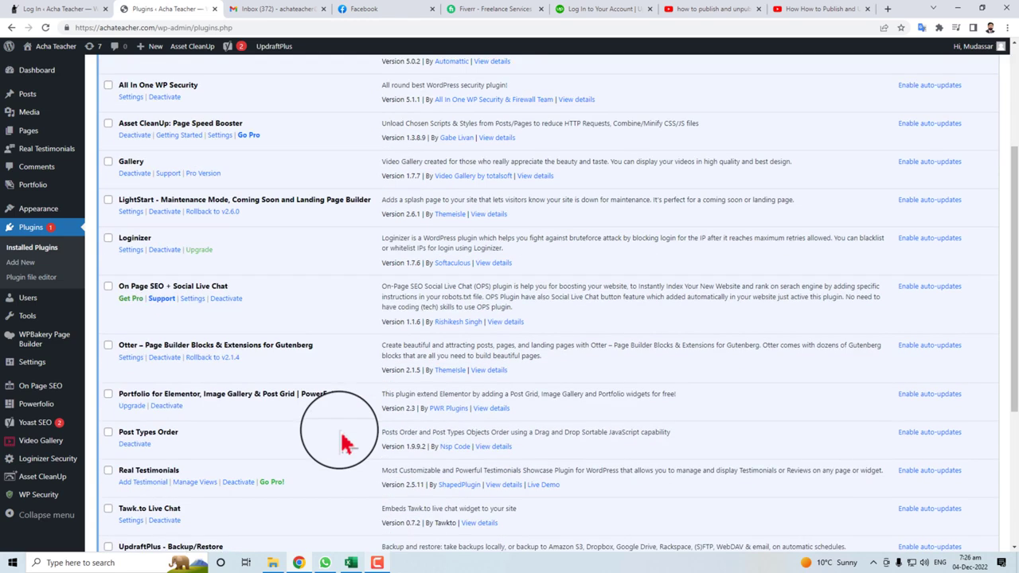
pyautogui.scroll(-3)
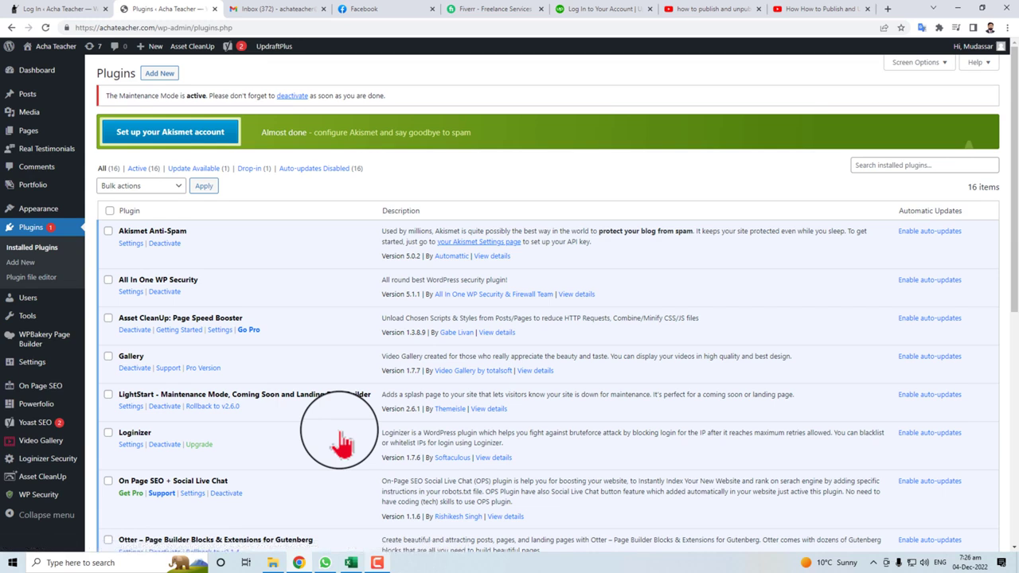
pyautogui.moveTo(285, 390)
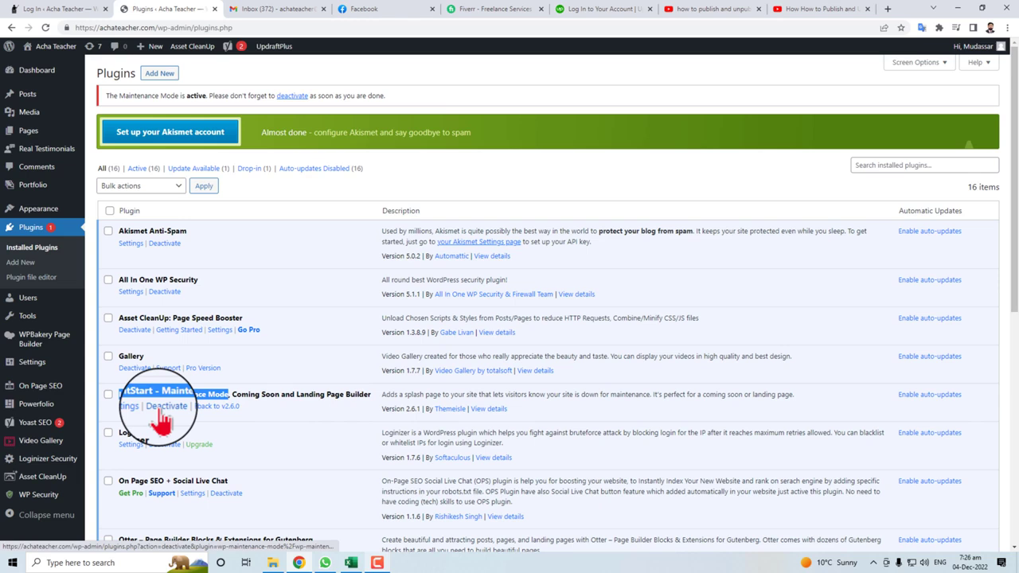
# Deactivate and delete the LightStart maintenance plugin, confirming the removal
pyautogui.click(166, 406)
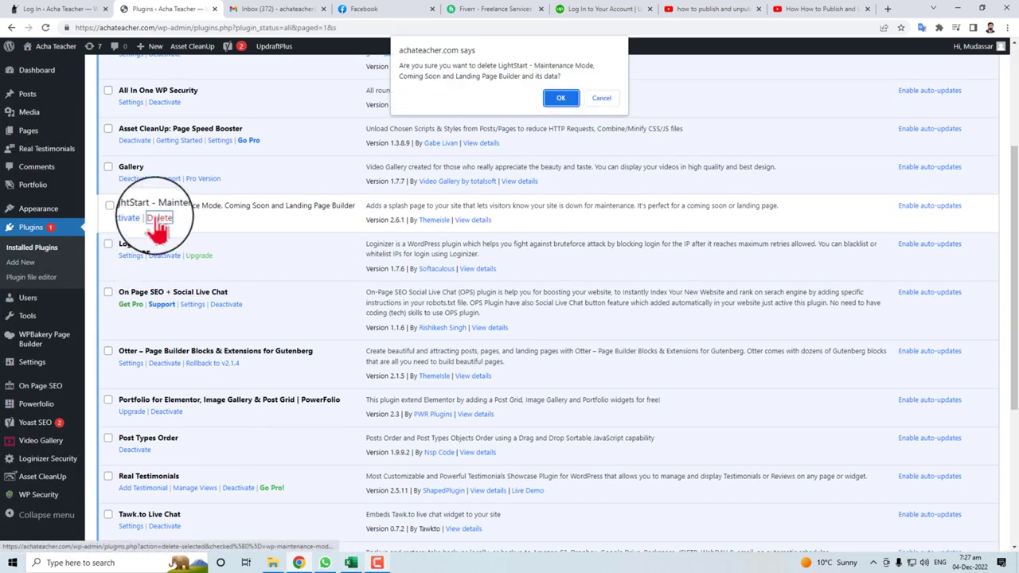
pyautogui.click(560, 98)
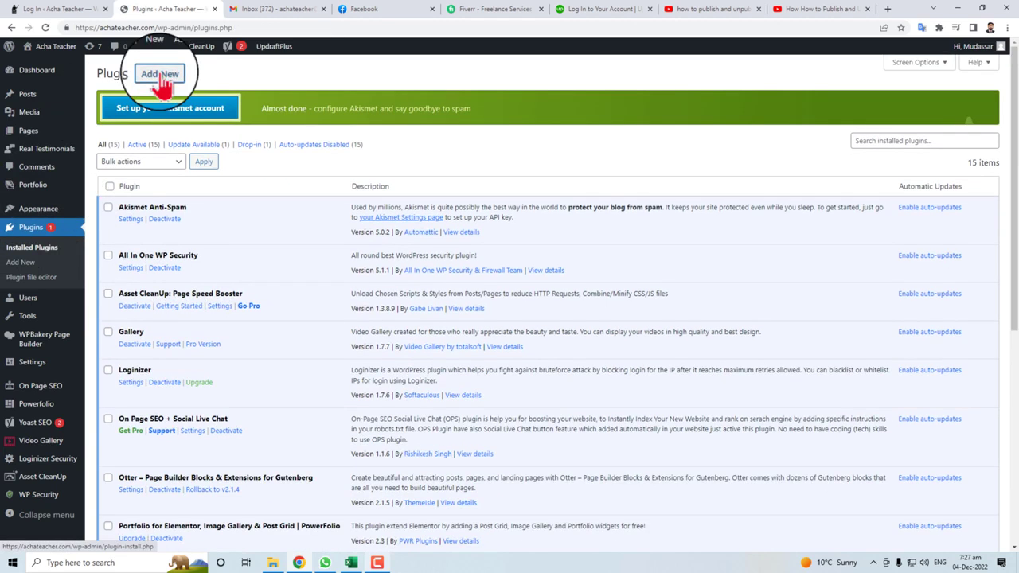
# Search the plugin directory for 'mainenance' from the Add New screen
pyautogui.click(163, 75)
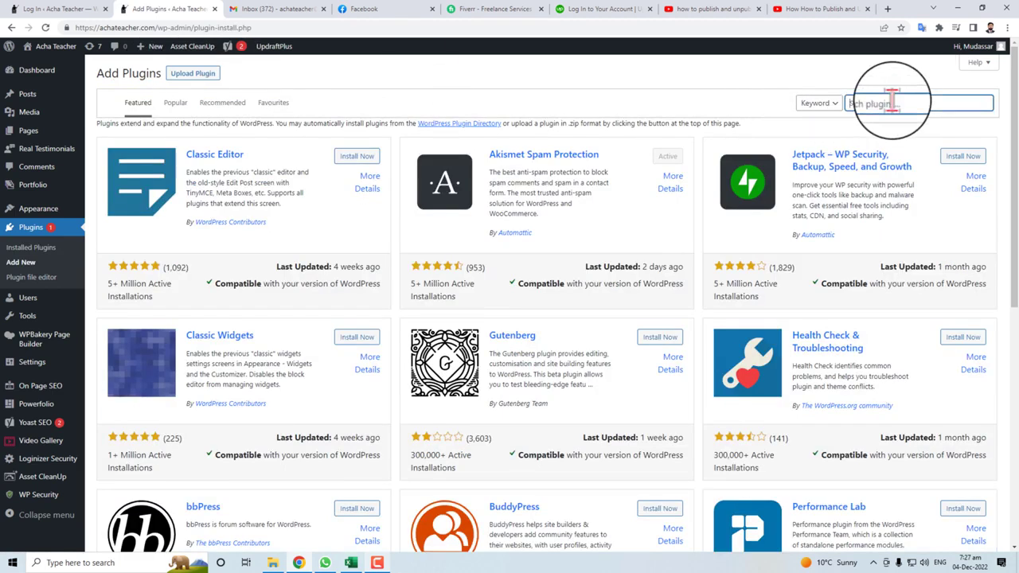
pyautogui.write('mainenance')
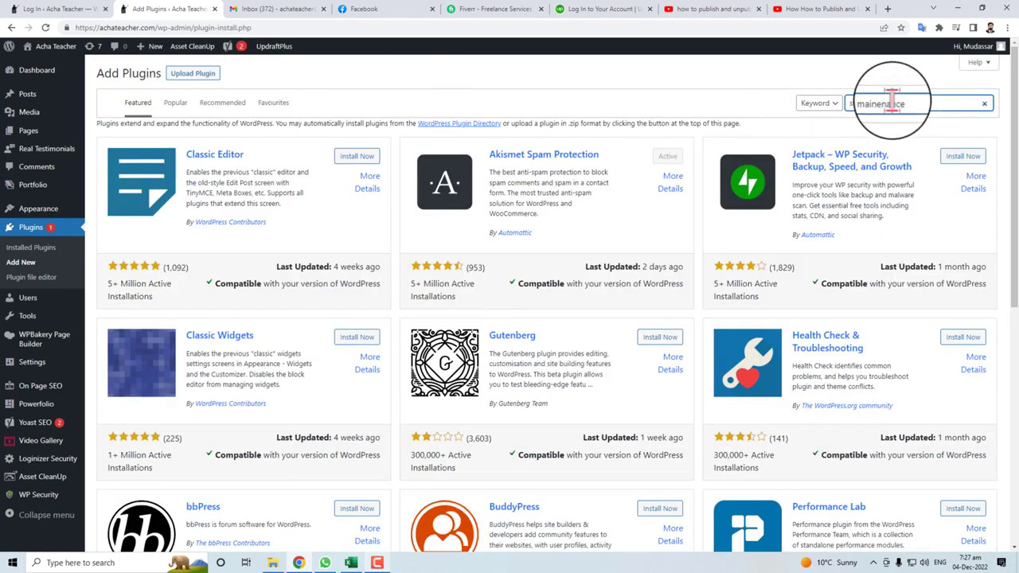
pyautogui.press('Enter')
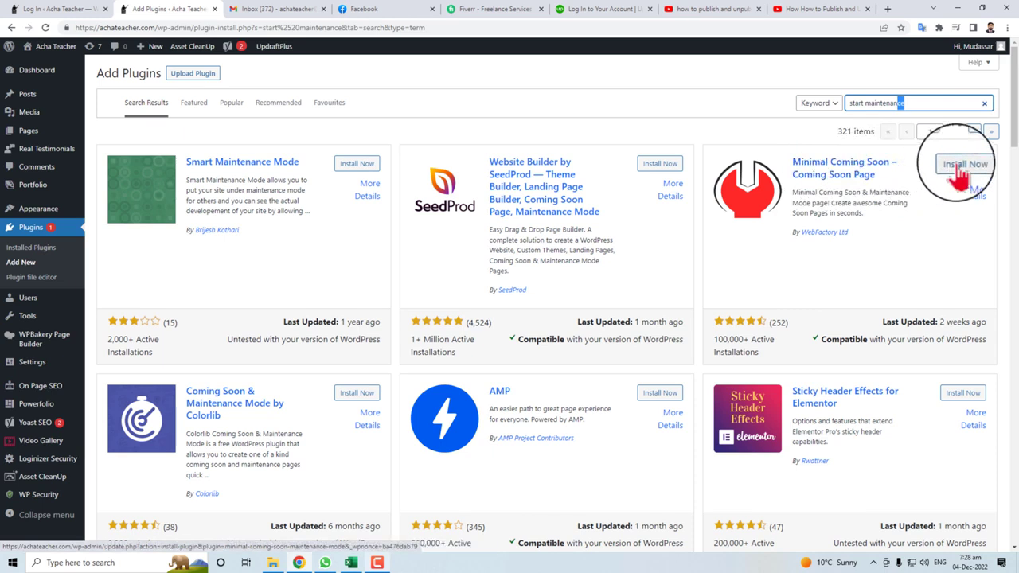
# Install and activate the Minimal Coming Soon & Maintenance Mode plugin
pyautogui.click(969, 163)
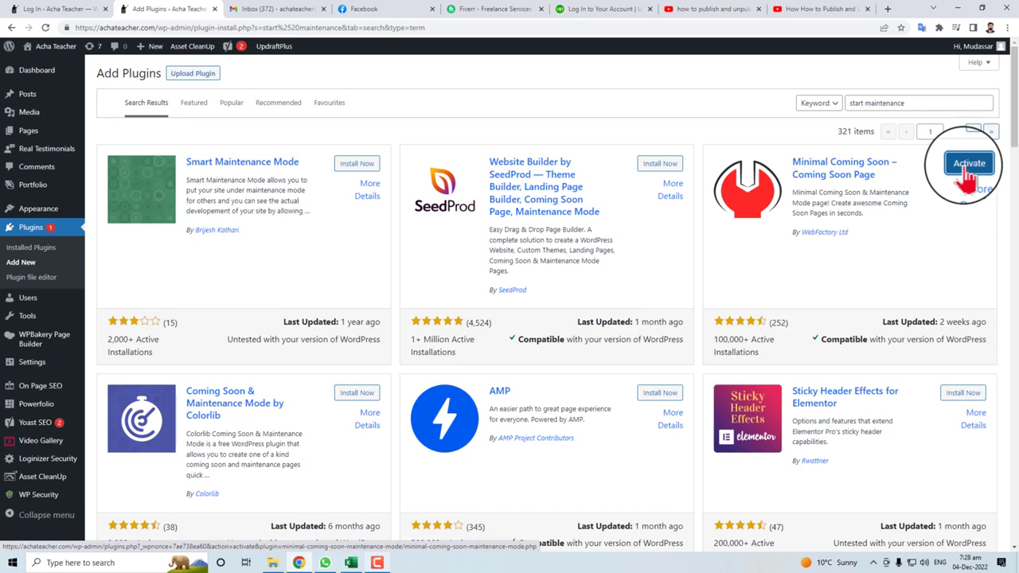
pyautogui.click(971, 162)
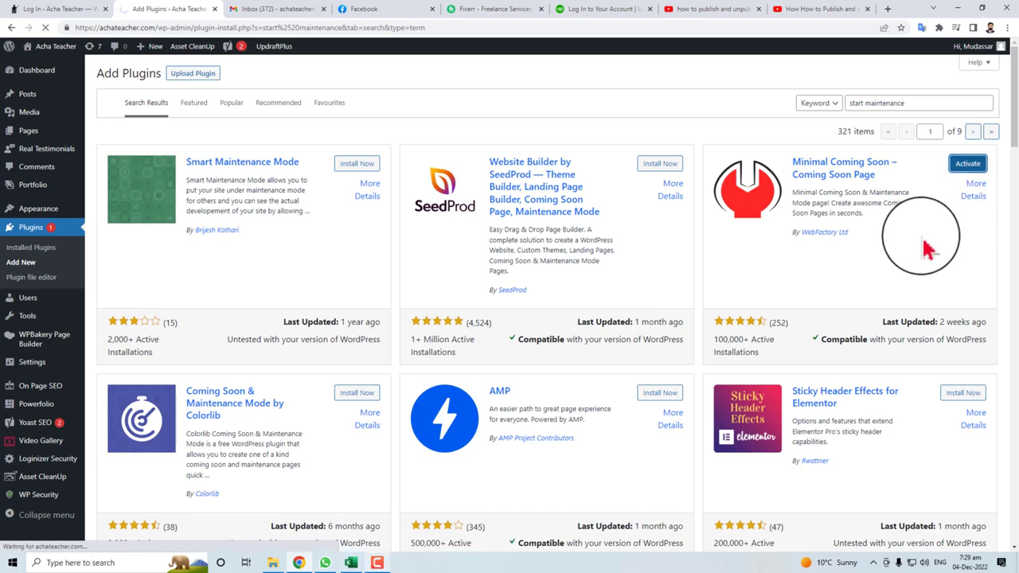
pyautogui.click(968, 163)
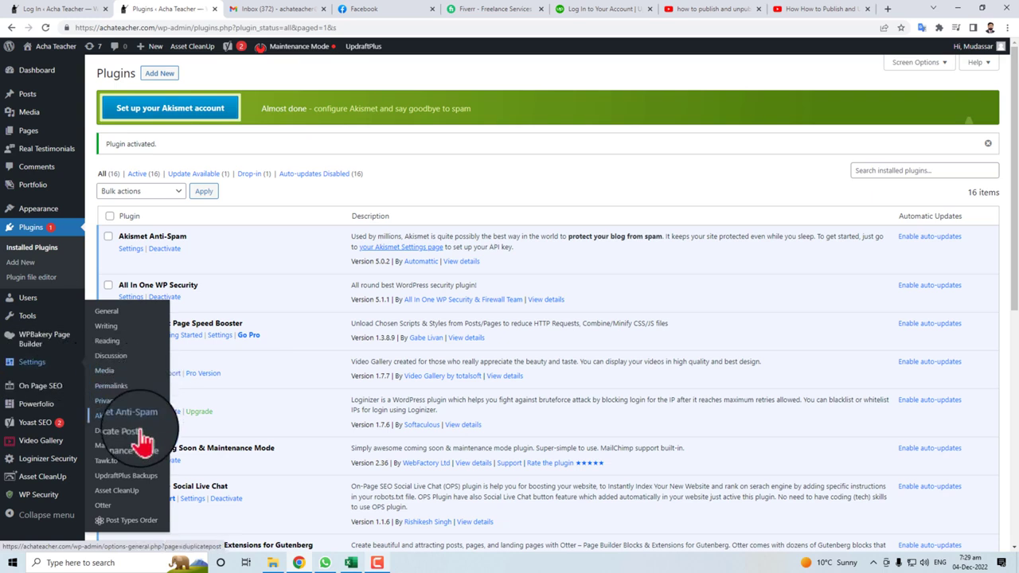
pyautogui.moveTo(142, 453)
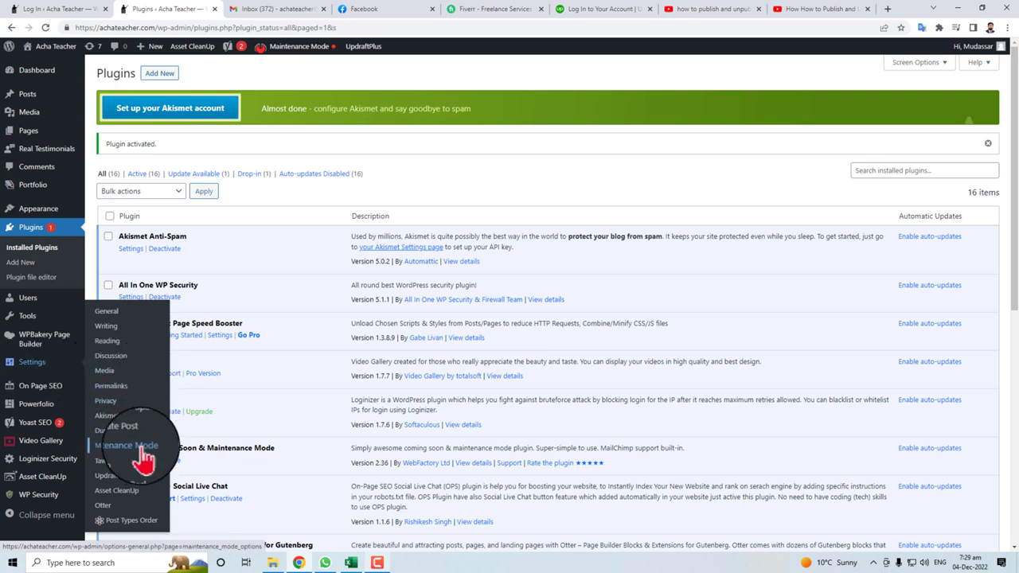
# Reach the Maintenance Mode settings page from the sidebar Settings menu
pyautogui.click(128, 445)
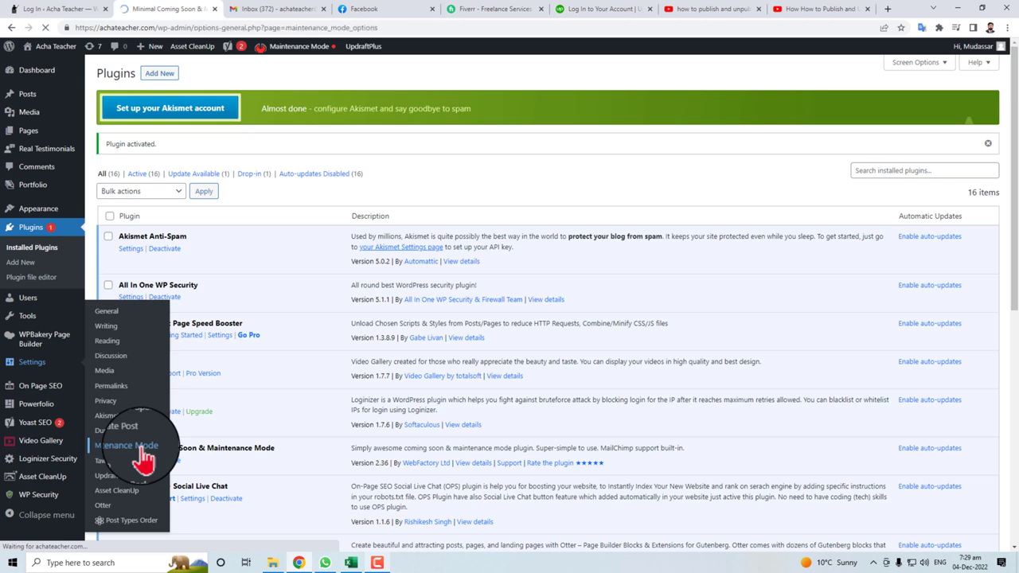
pyautogui.click(127, 446)
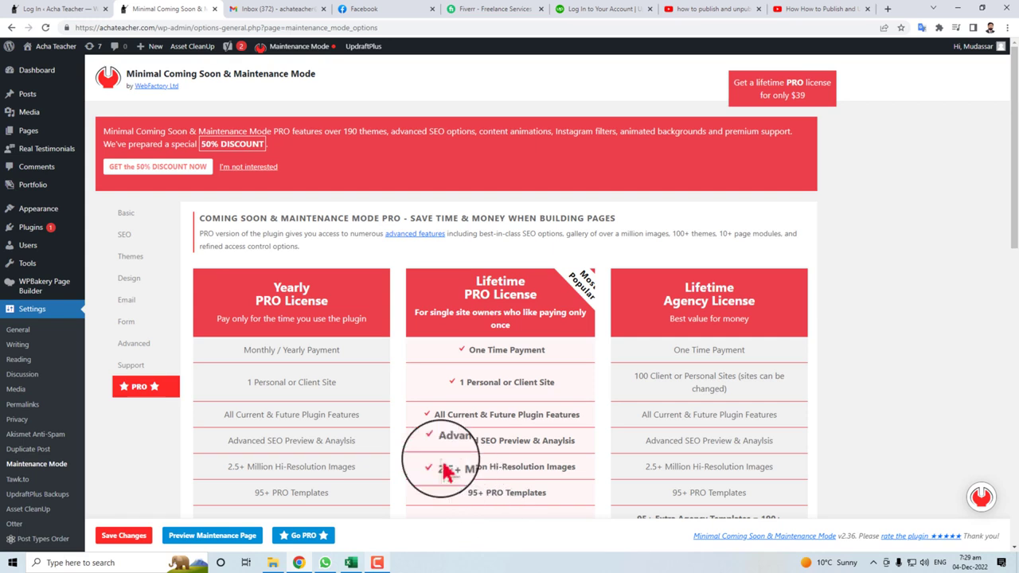
# Enable maintenance mode in the Basic settings and preview the 'Our site is coming soon' page
pyautogui.click(126, 213)
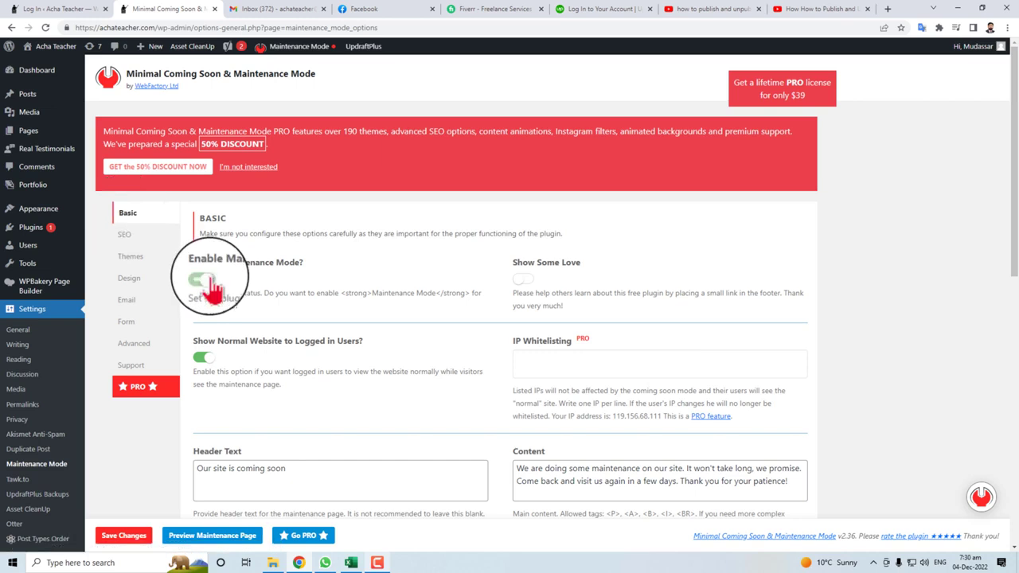
pyautogui.scroll(-3)
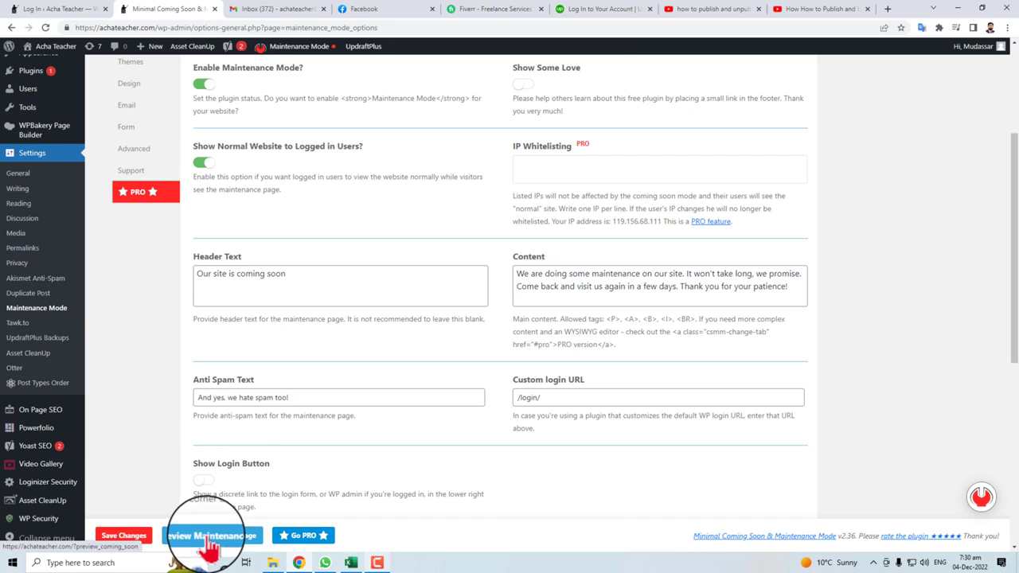
pyautogui.click(209, 535)
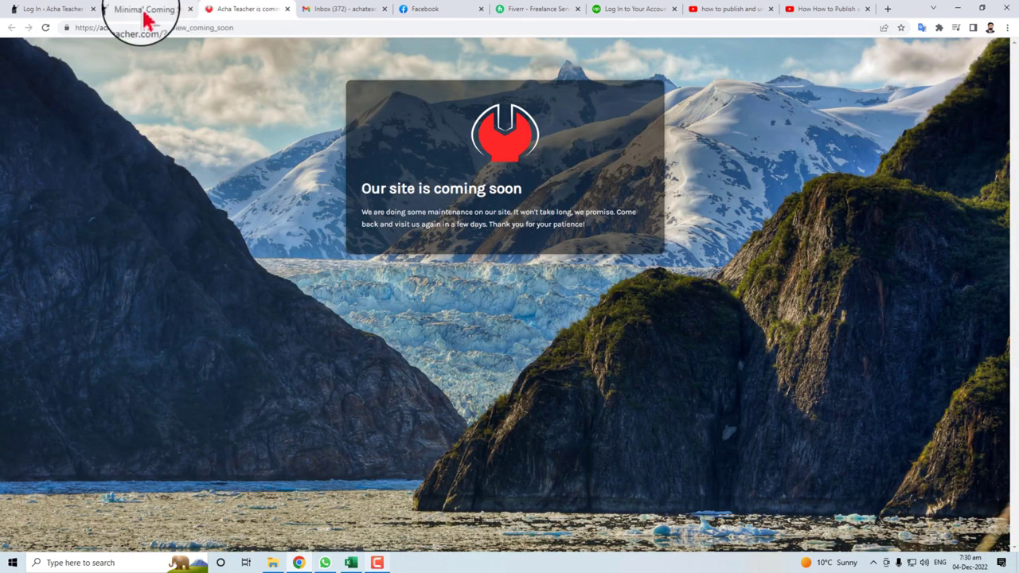
pyautogui.click(143, 11)
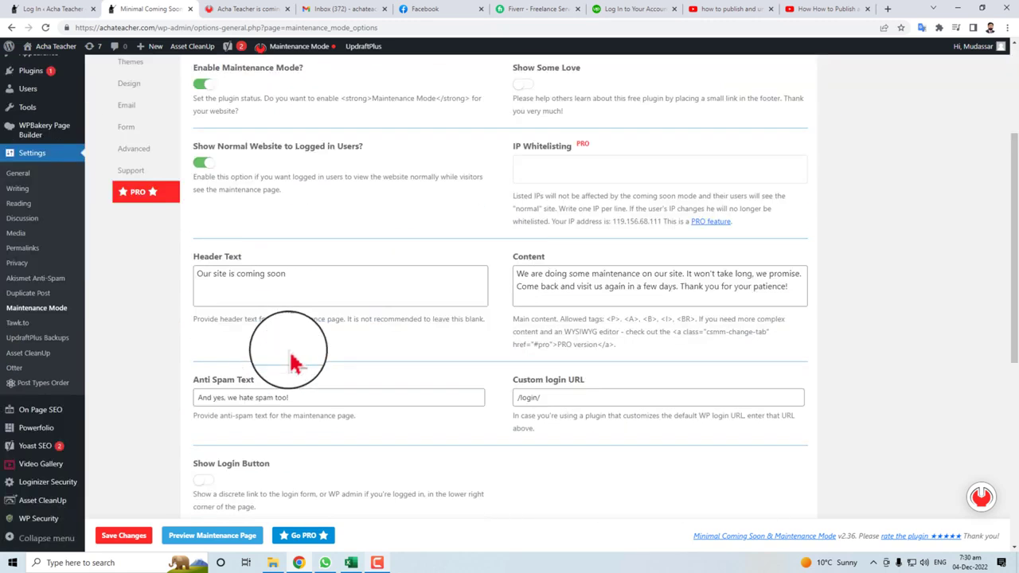
pyautogui.tripleClick(240, 273)
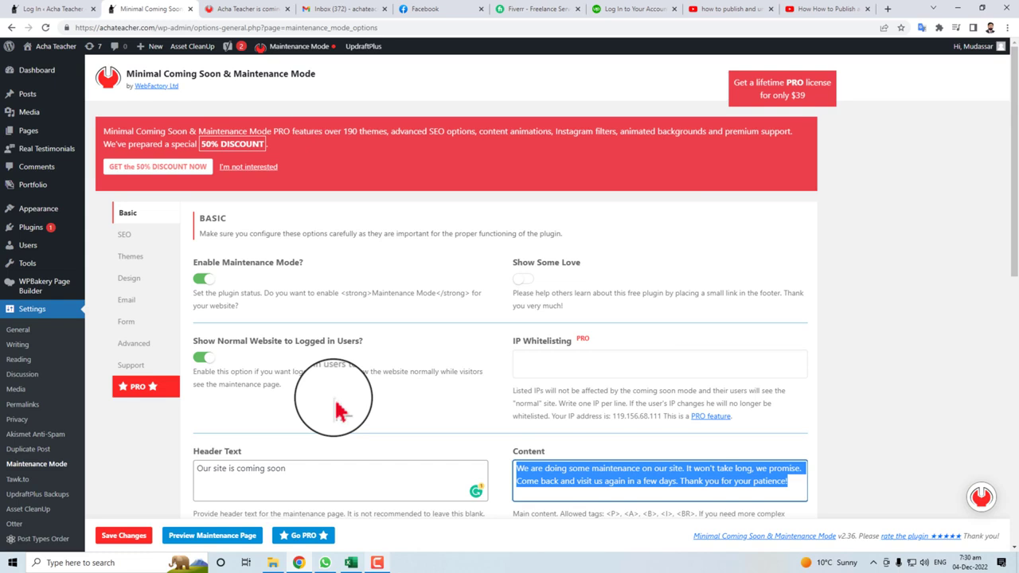
pyautogui.scroll(-3)
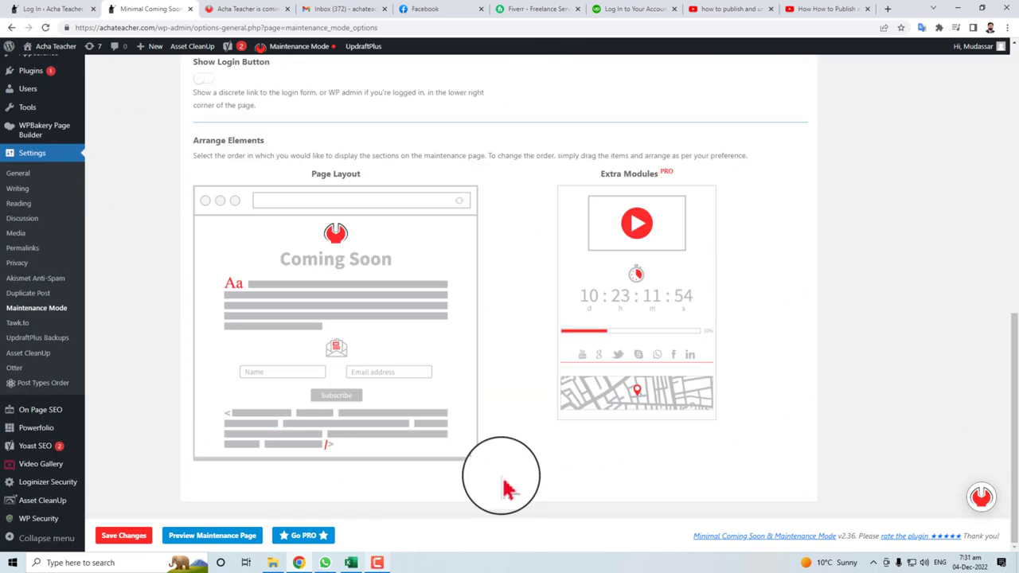